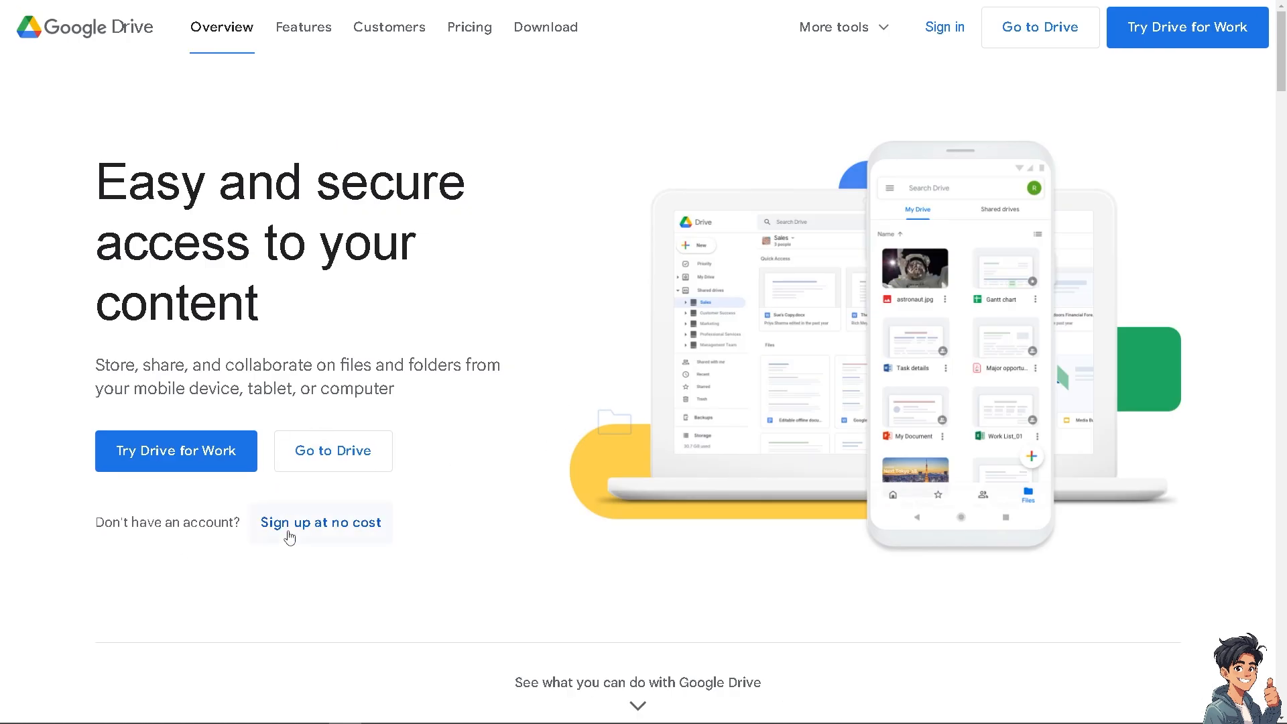
pyautogui.moveTo(259, 416)
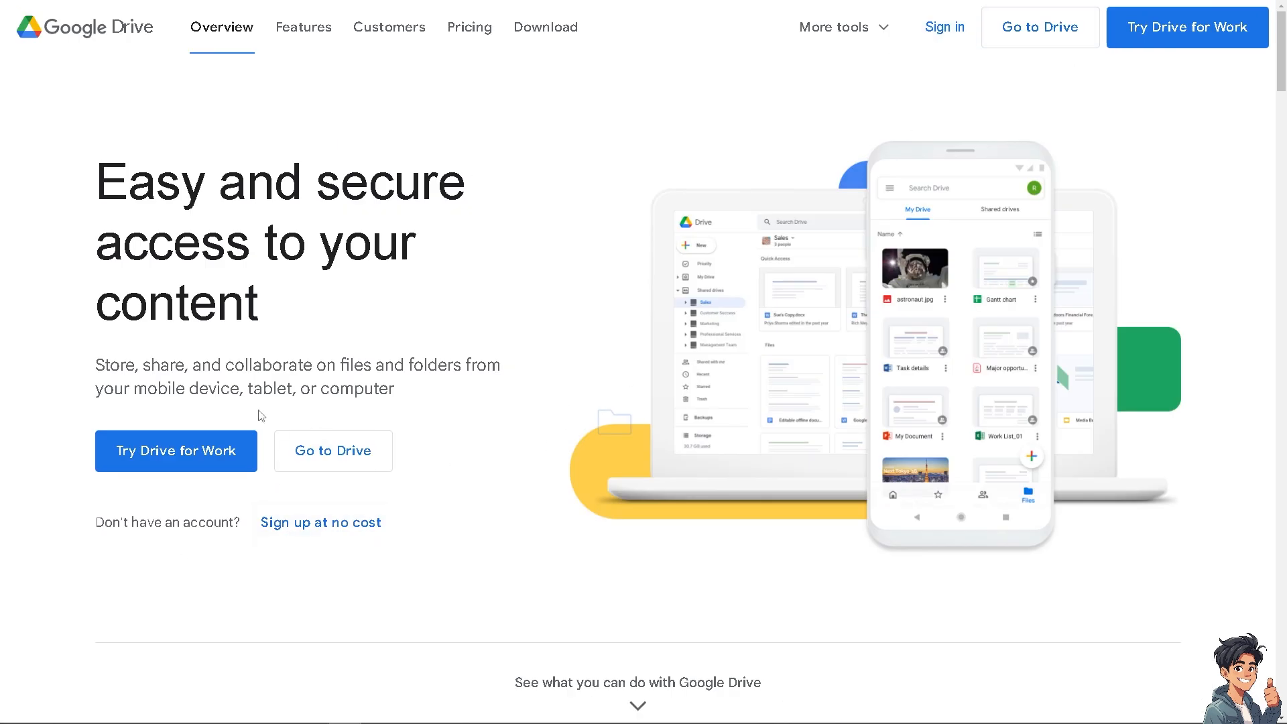
pyautogui.moveTo(332, 450)
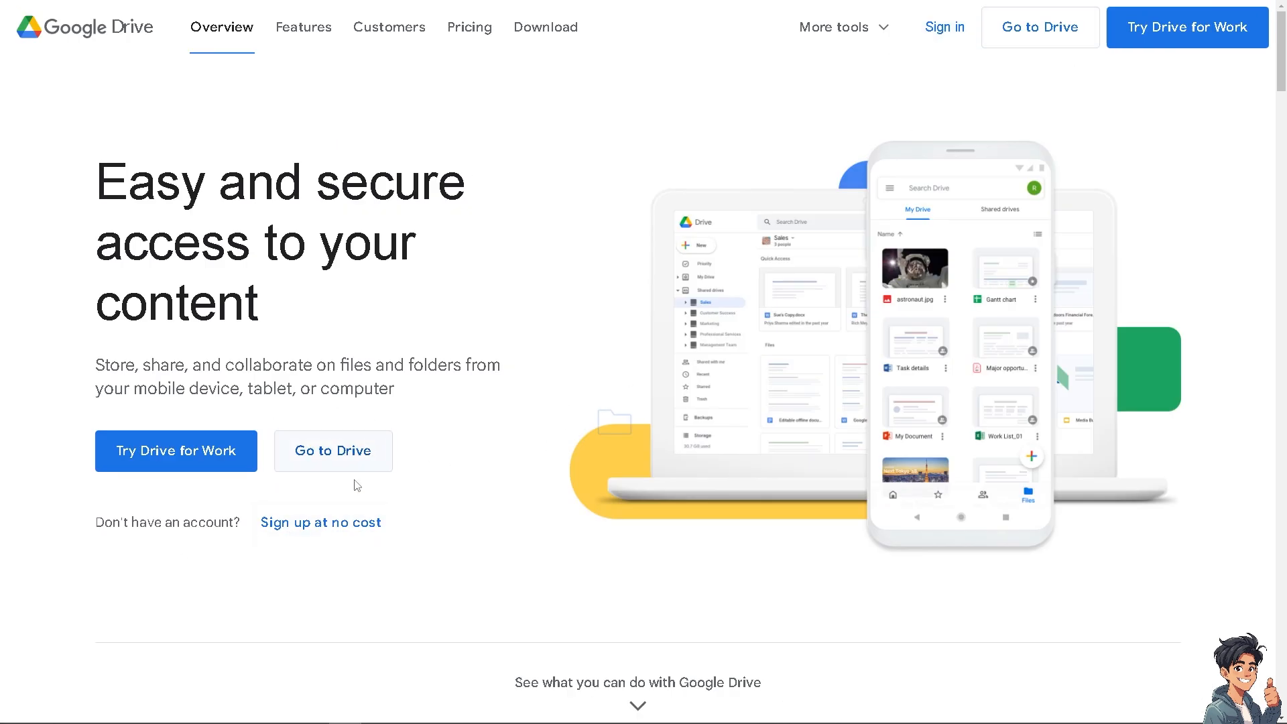
pyautogui.moveTo(321, 523)
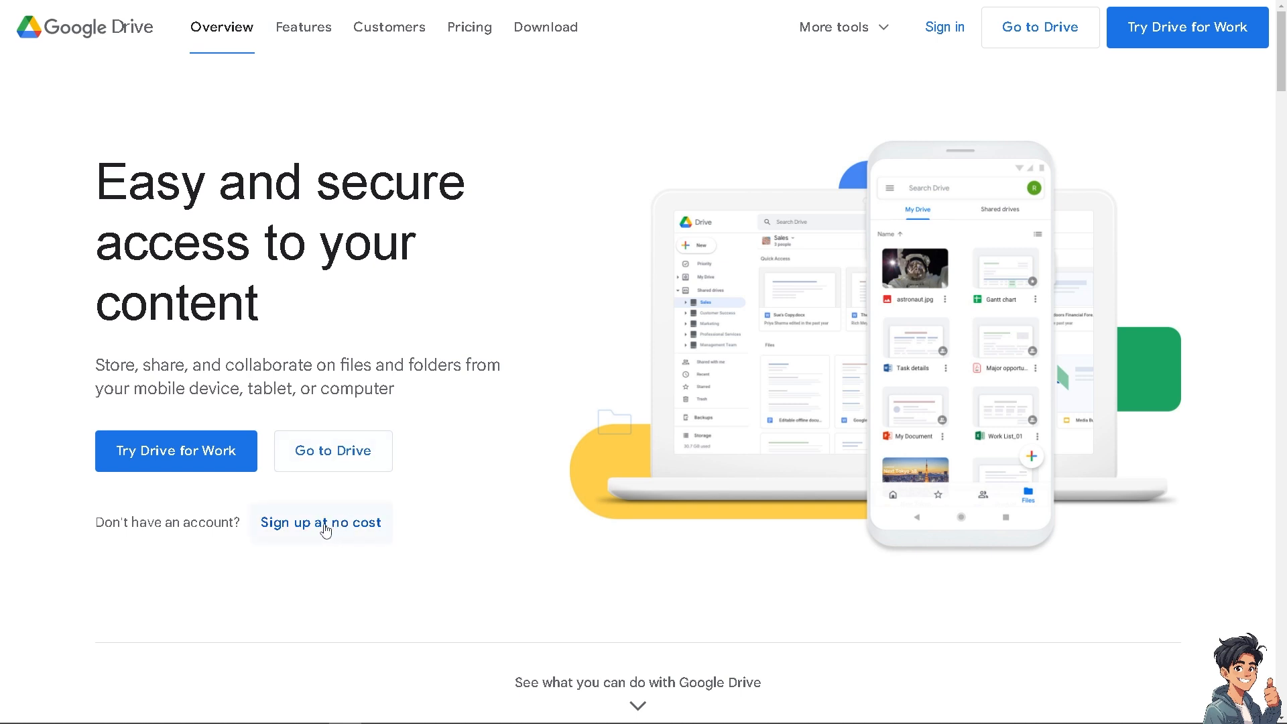
pyautogui.click(321, 522)
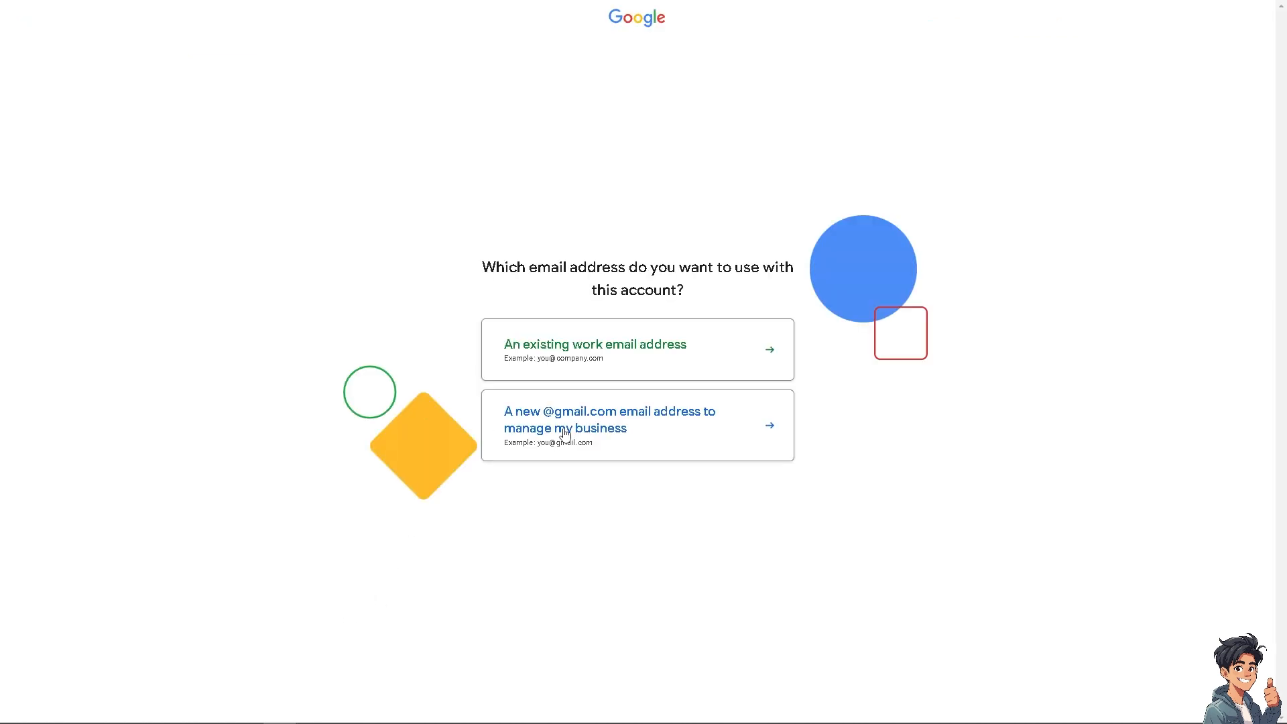
pyautogui.click(609, 420)
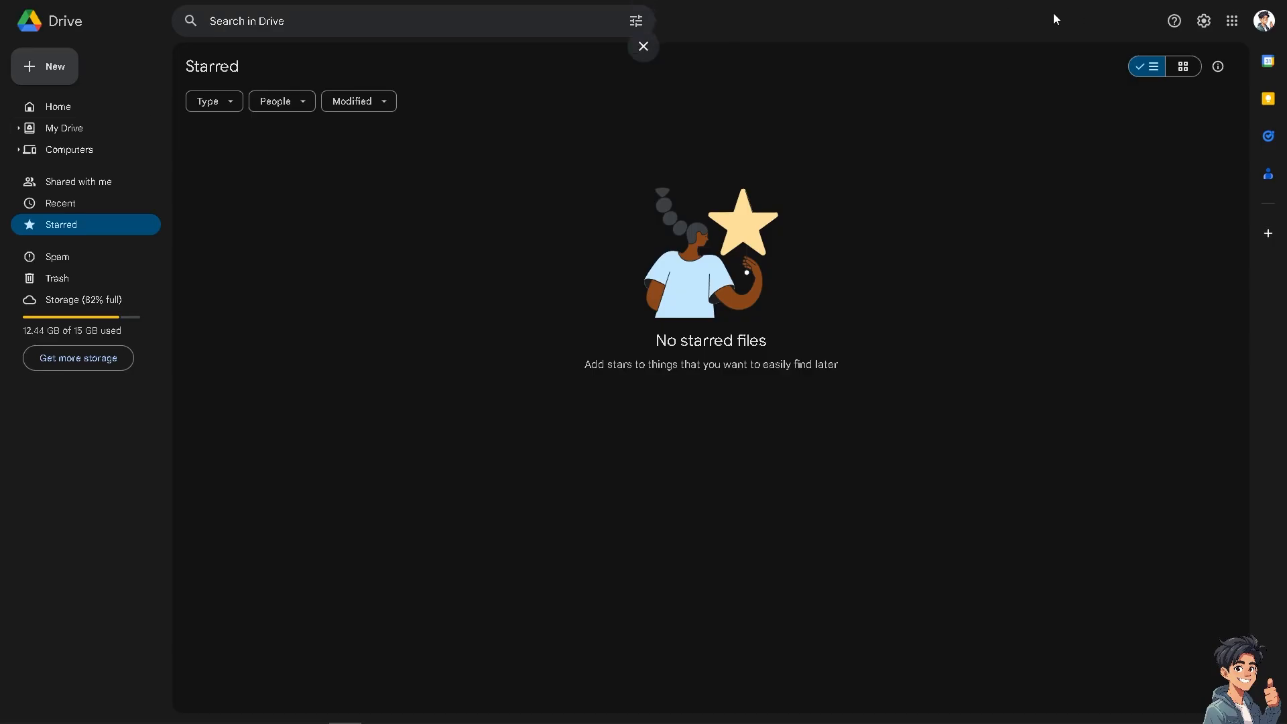
pyautogui.moveTo(1203, 21)
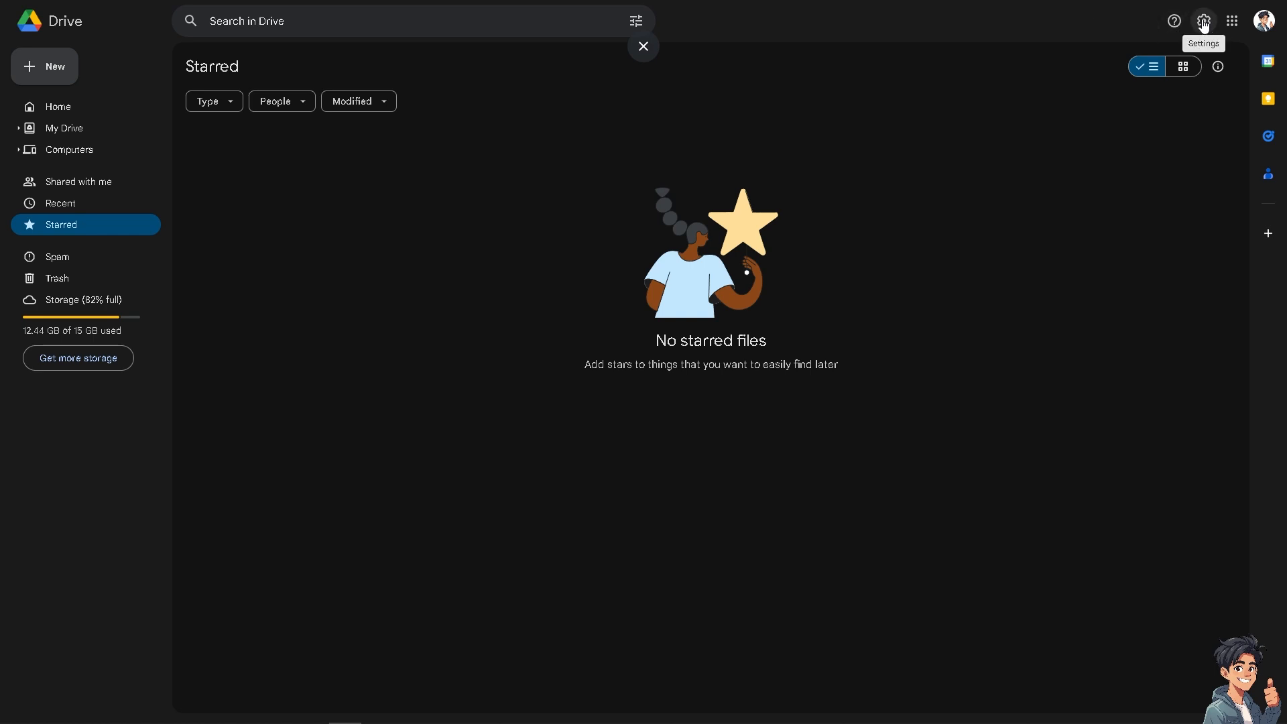
# Open the gear menu listing Settings, Get Drive for desktop and Keyboard shortcuts
pyautogui.click(1202, 21)
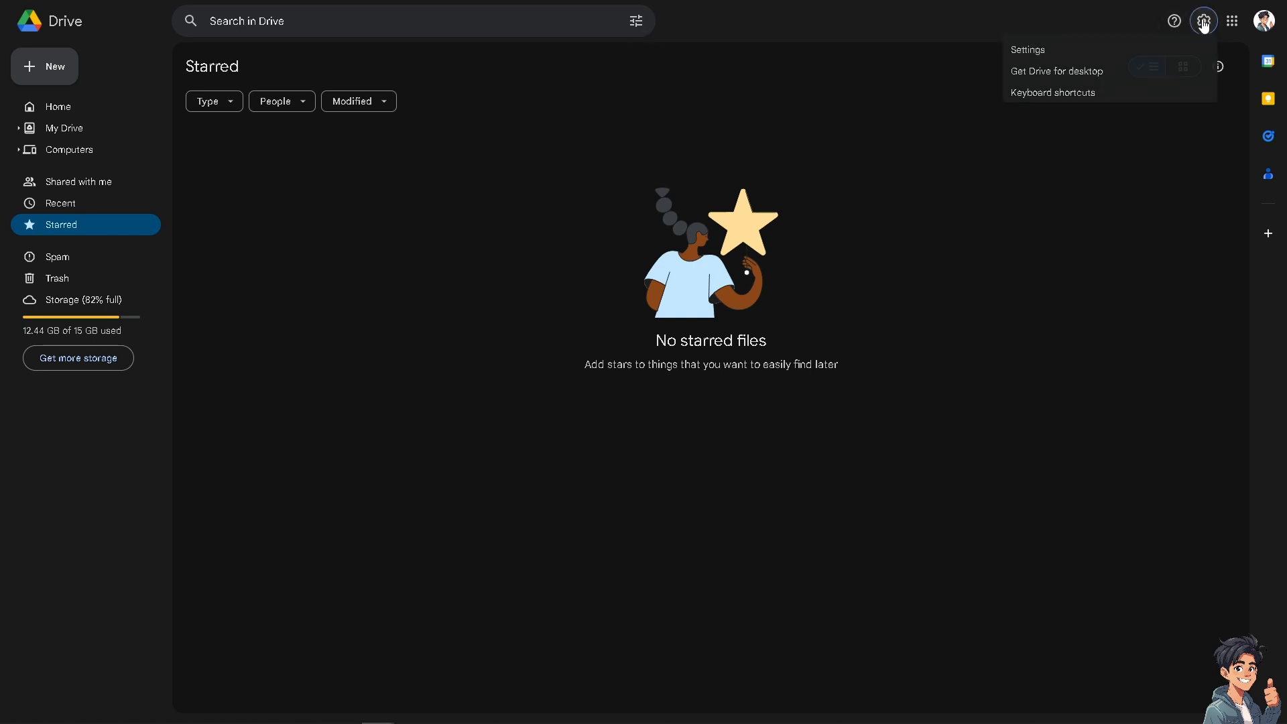
pyautogui.moveTo(1026, 51)
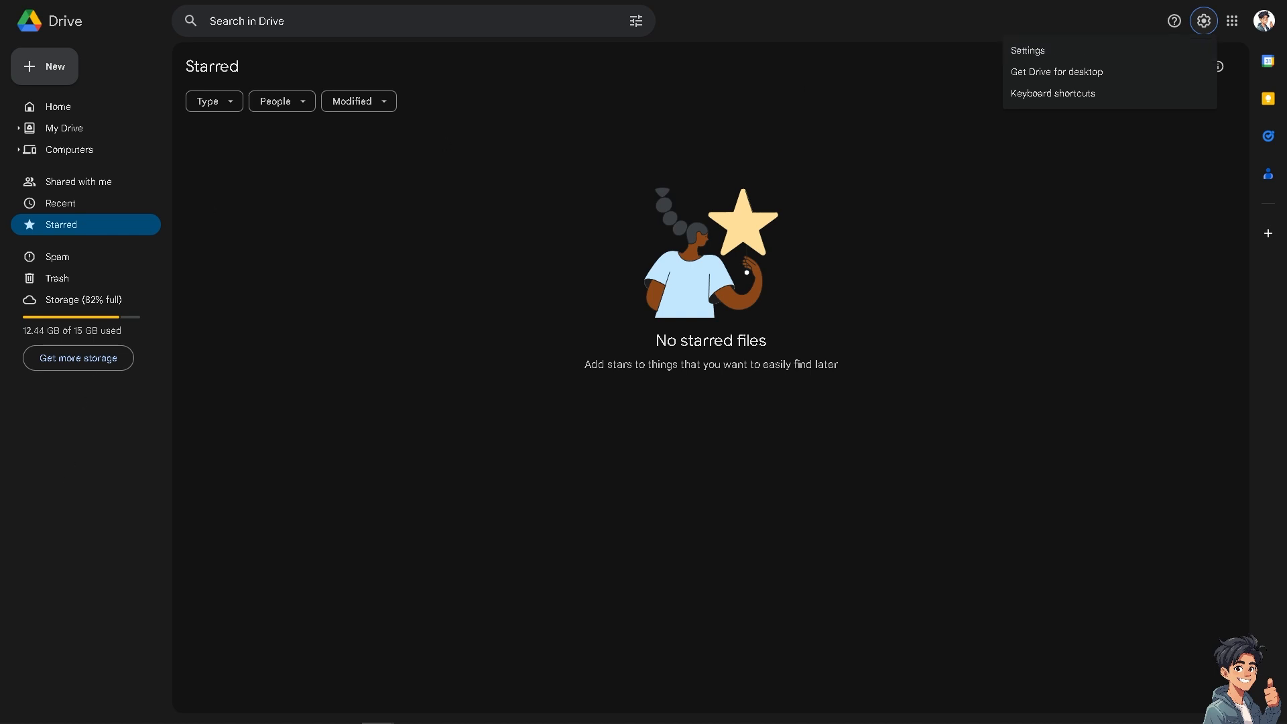
pyautogui.moveTo(1027, 50)
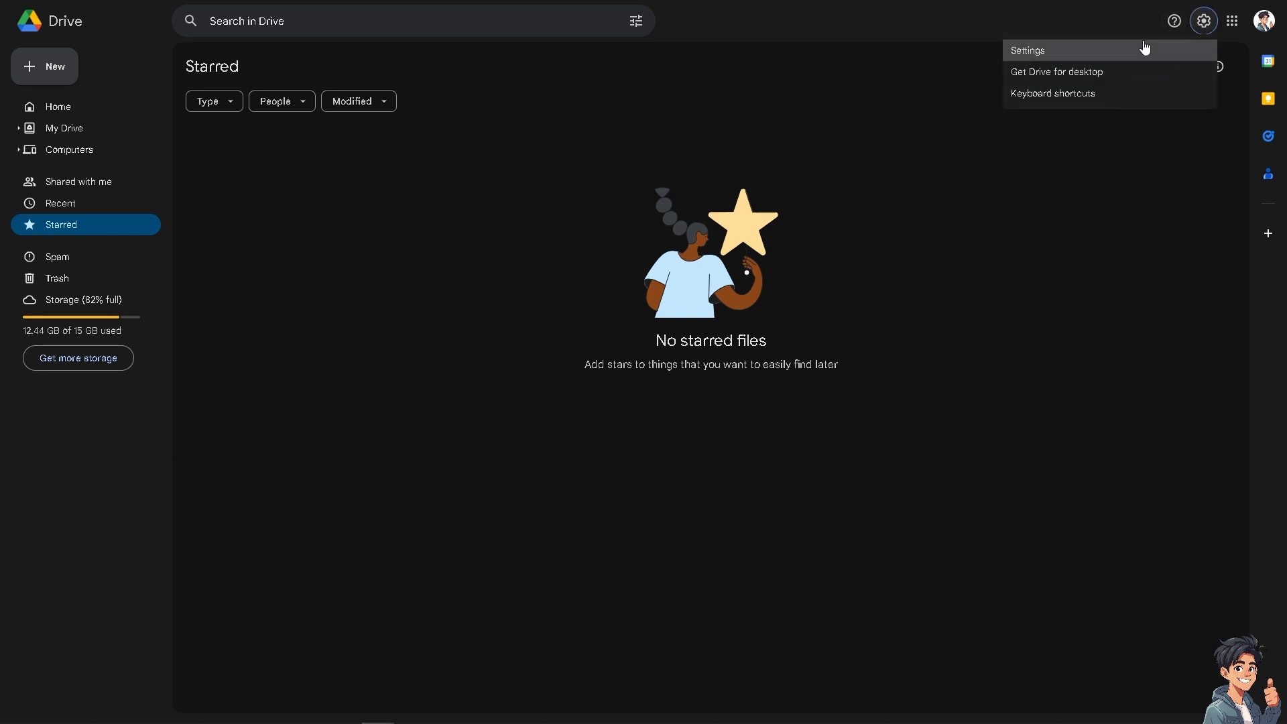
# Open Drive's General settings page to view the Offline section
pyautogui.click(1027, 51)
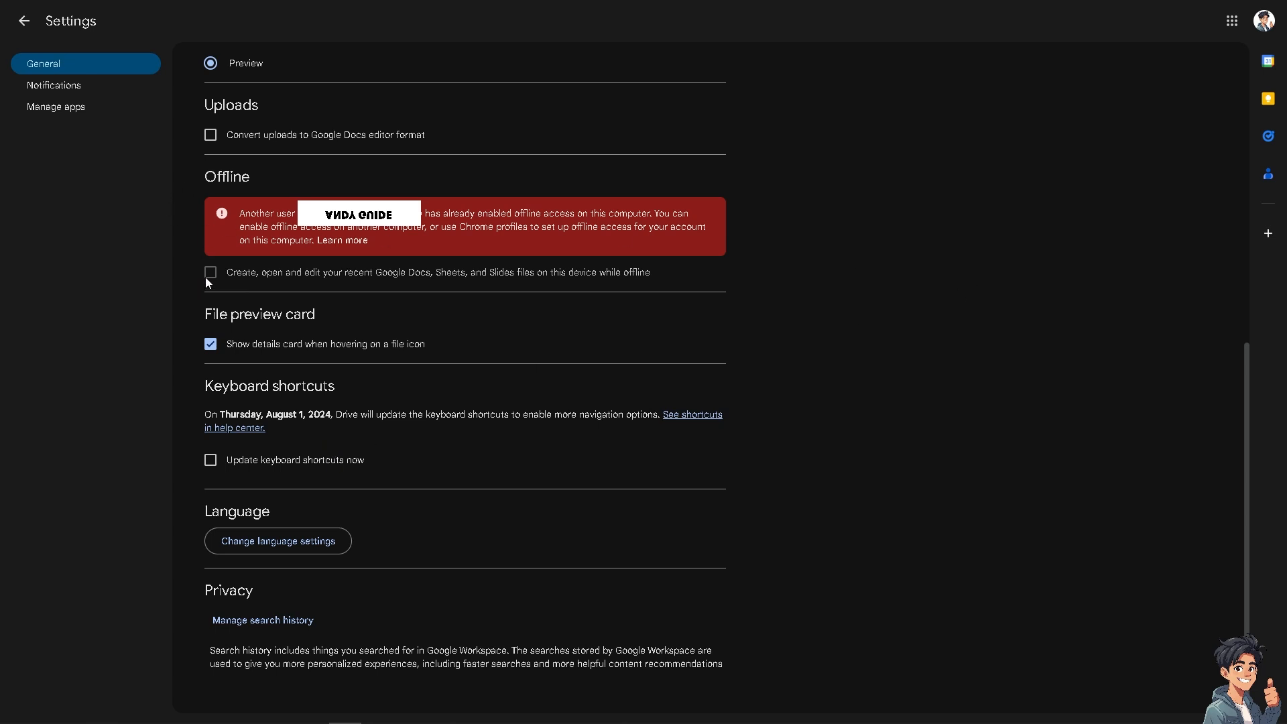
pyautogui.moveTo(342, 286)
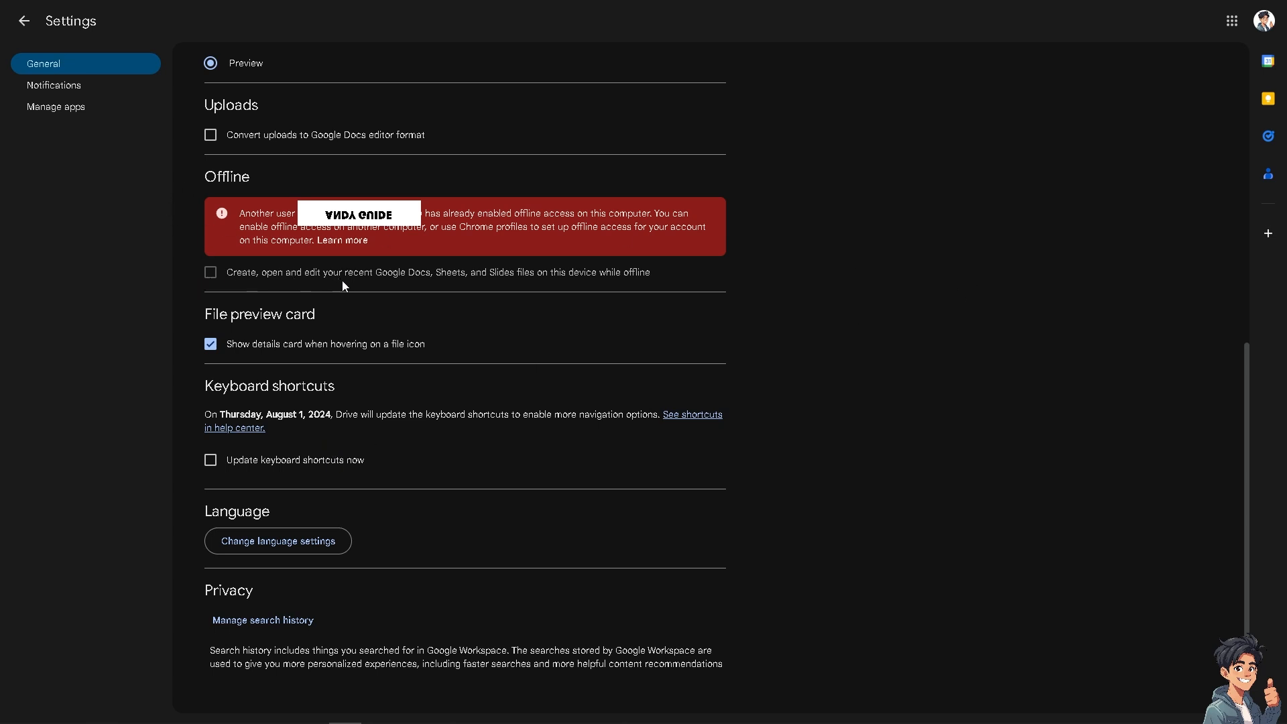
pyautogui.moveTo(491, 290)
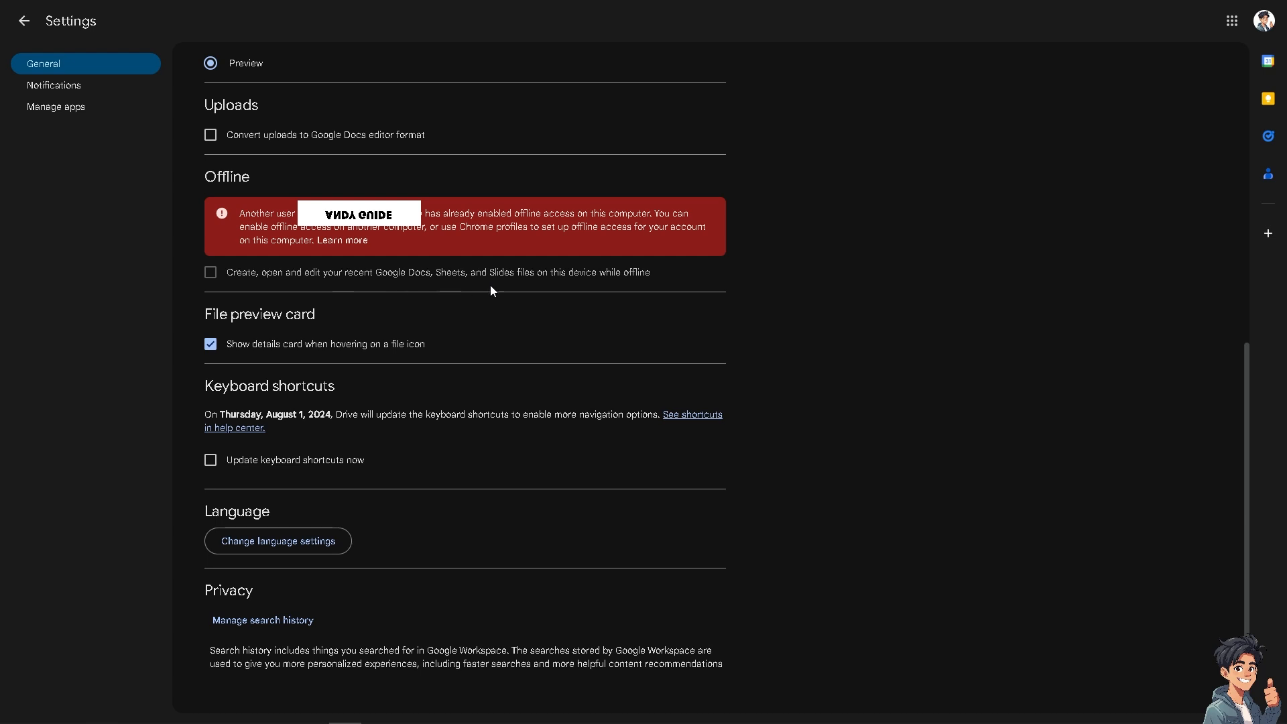
pyautogui.moveTo(622, 288)
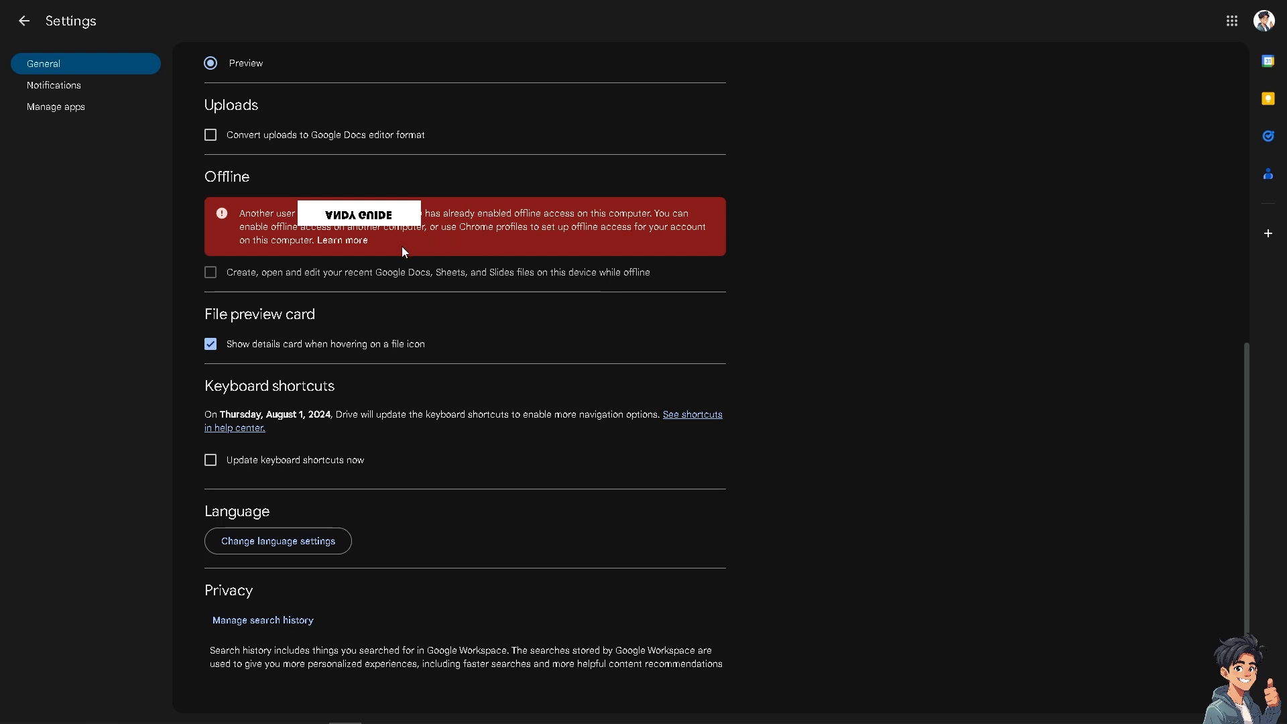
pyautogui.moveTo(418, 241)
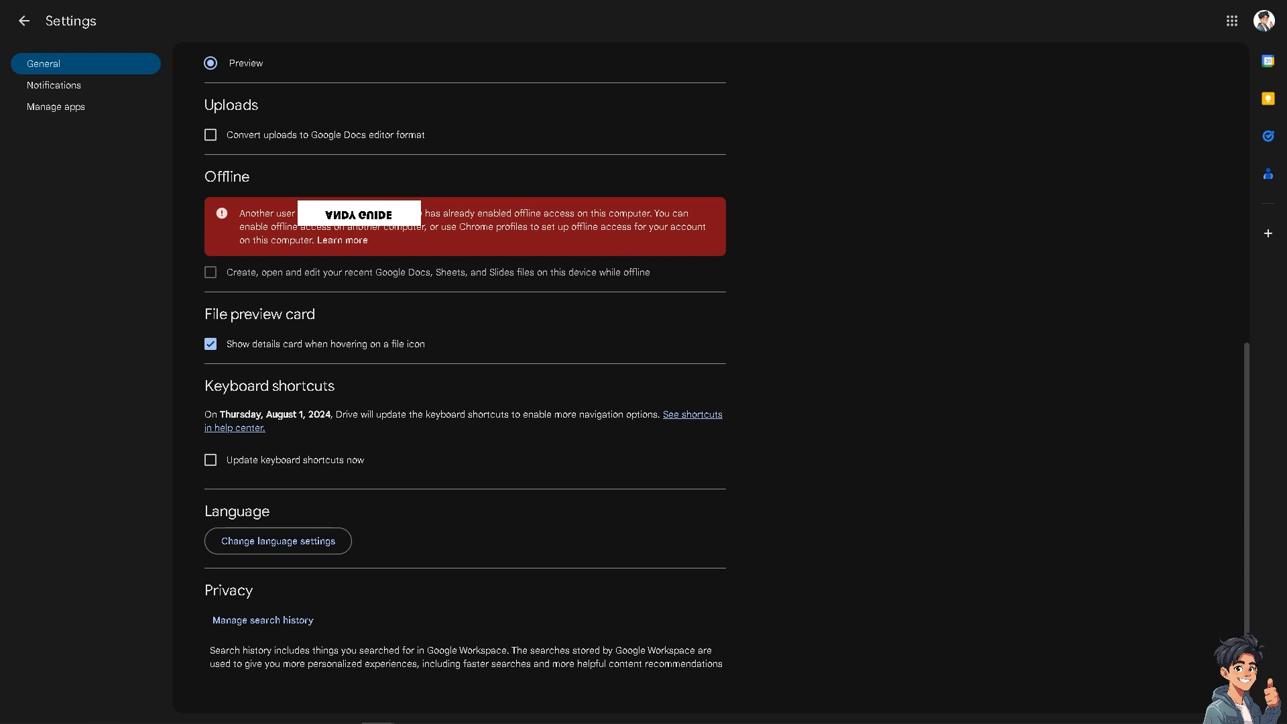
# Return from settings and choose 'Get Drive for desktop' from the gear menu
pyautogui.click(25, 21)
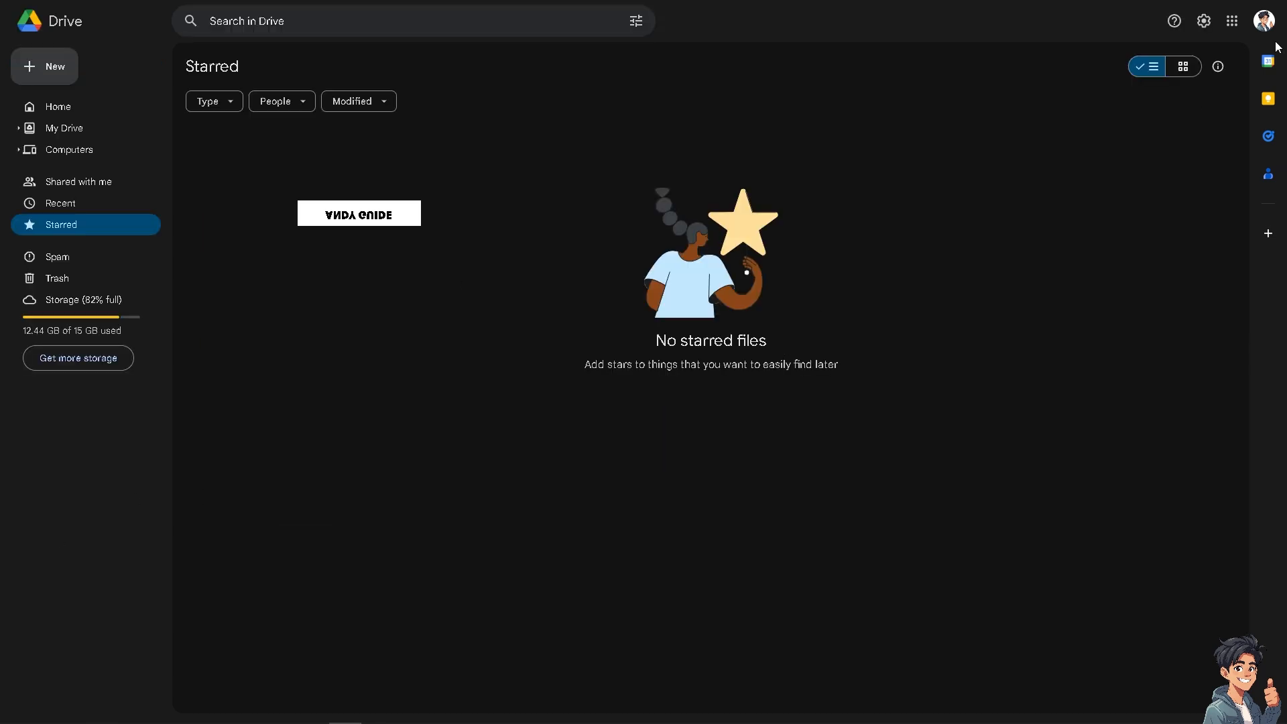
pyautogui.click(1202, 20)
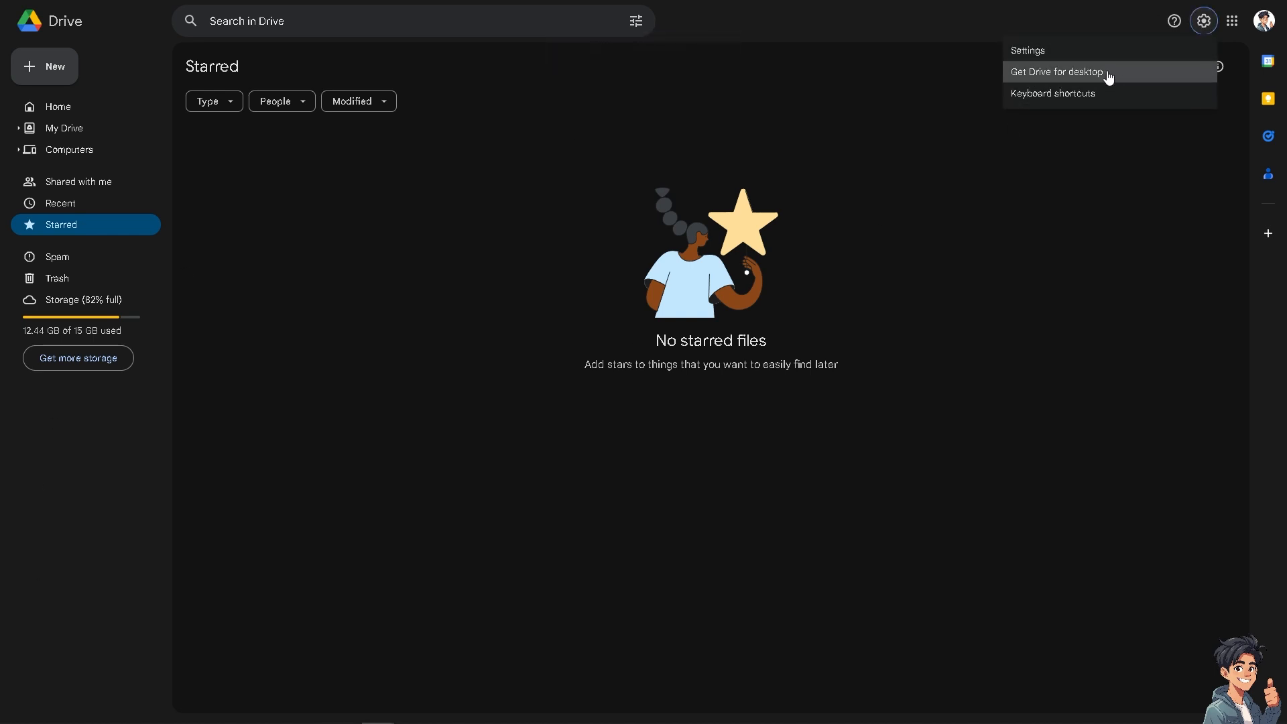
pyautogui.click(1056, 72)
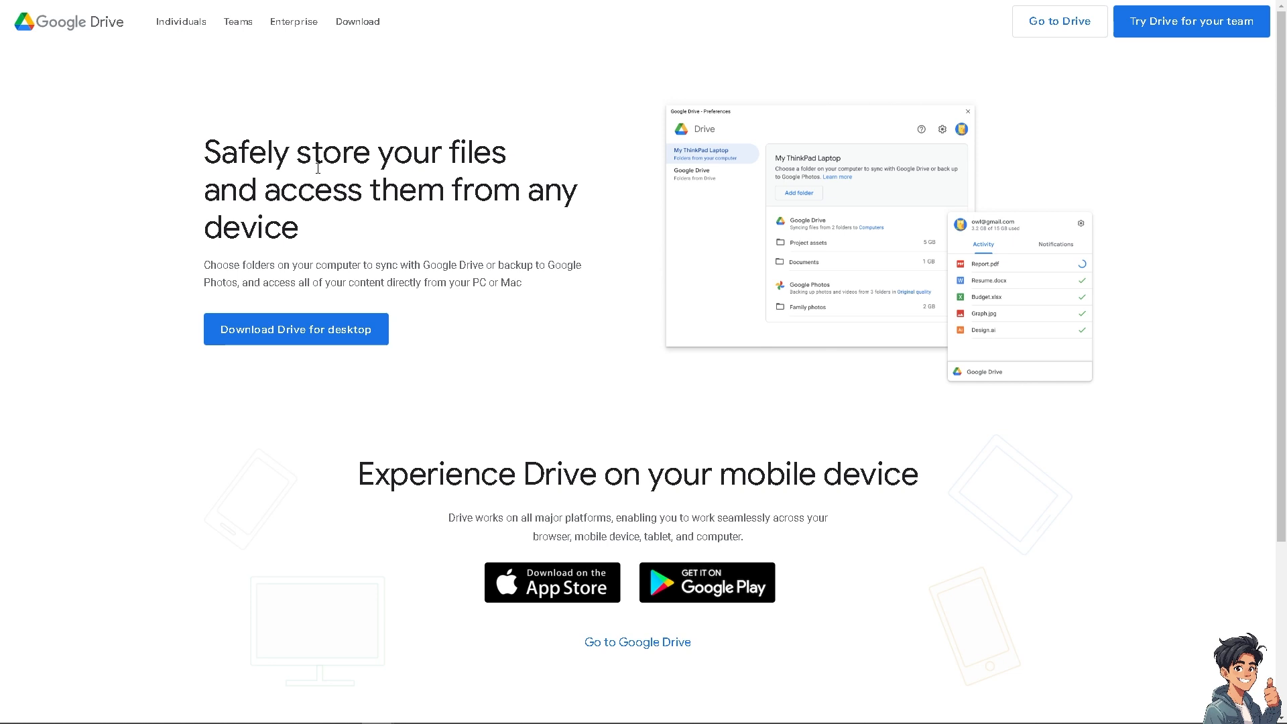
pyautogui.moveTo(431, 245)
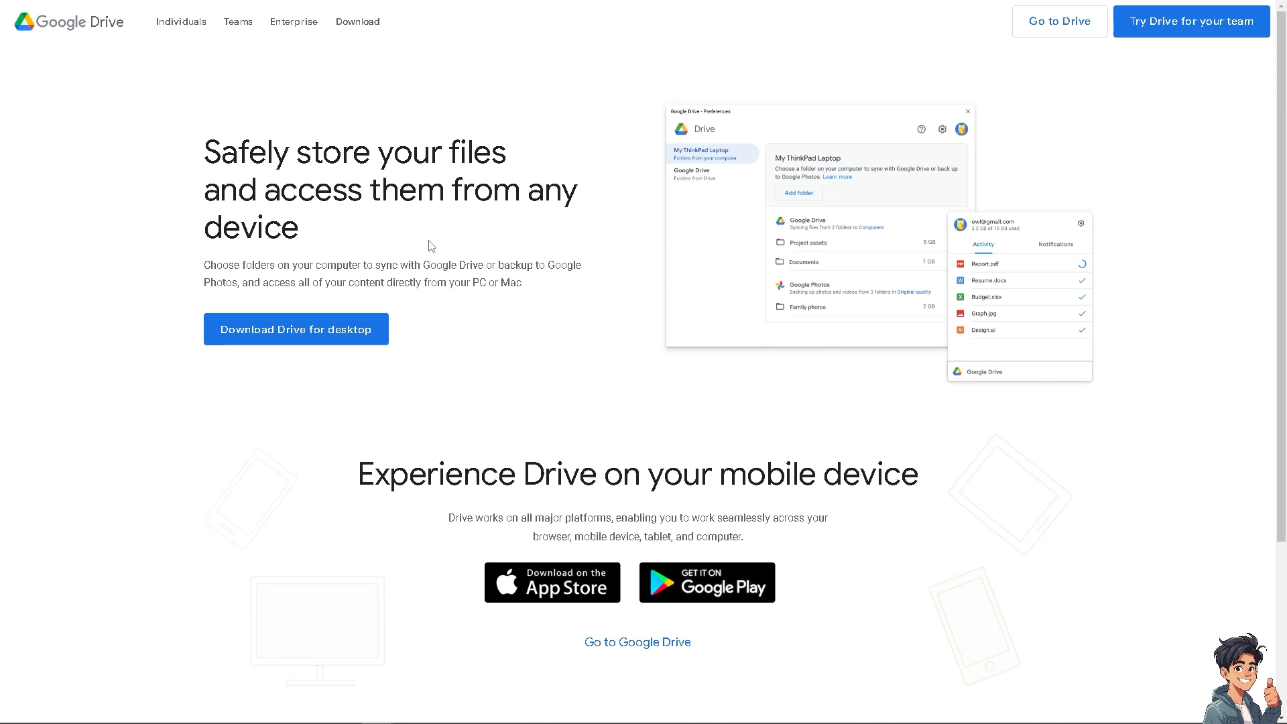
pyautogui.moveTo(372, 266)
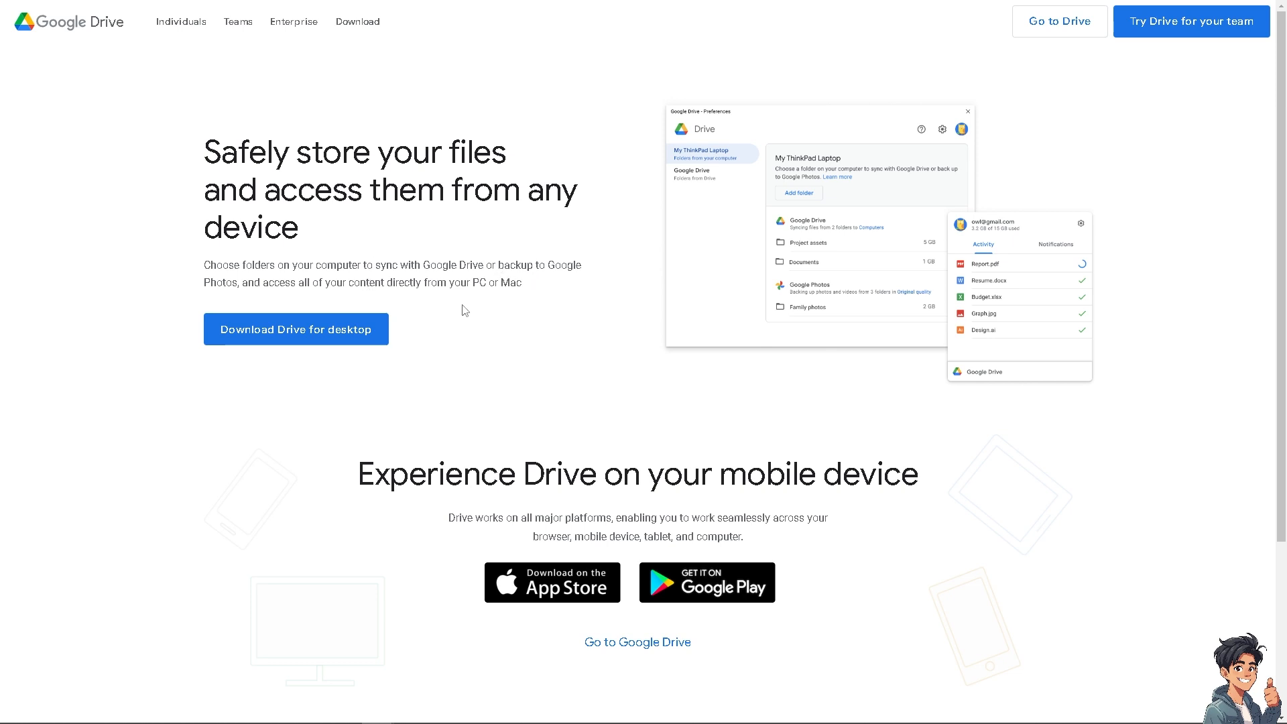
pyautogui.moveTo(467, 309)
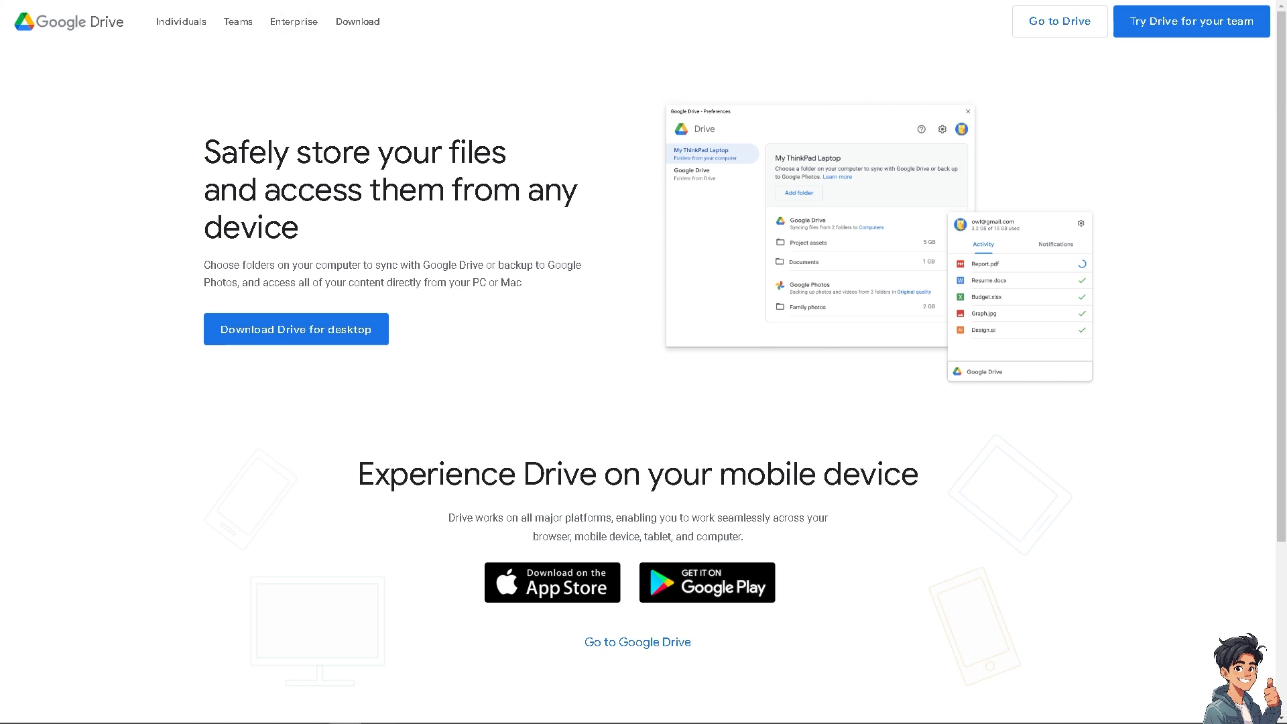
pyautogui.moveTo(295, 329)
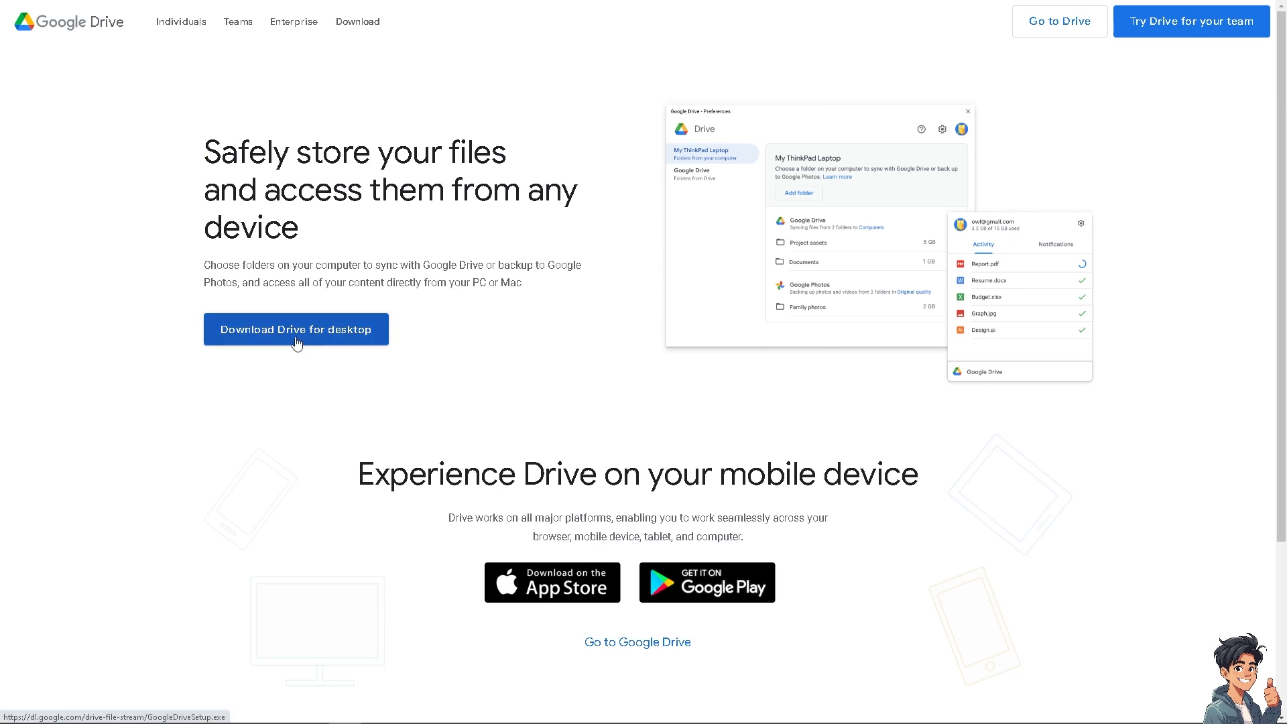
# Download the Drive for desktop installer from the download page
pyautogui.click(296, 329)
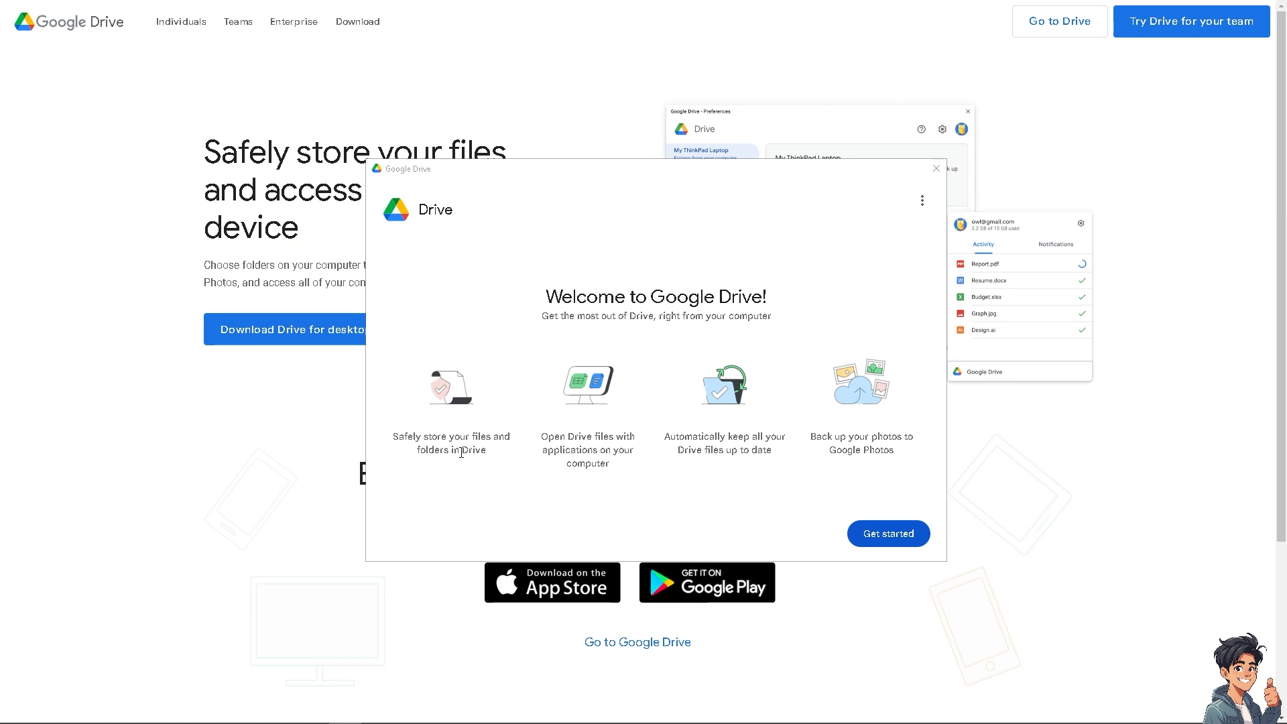
pyautogui.moveTo(493, 466)
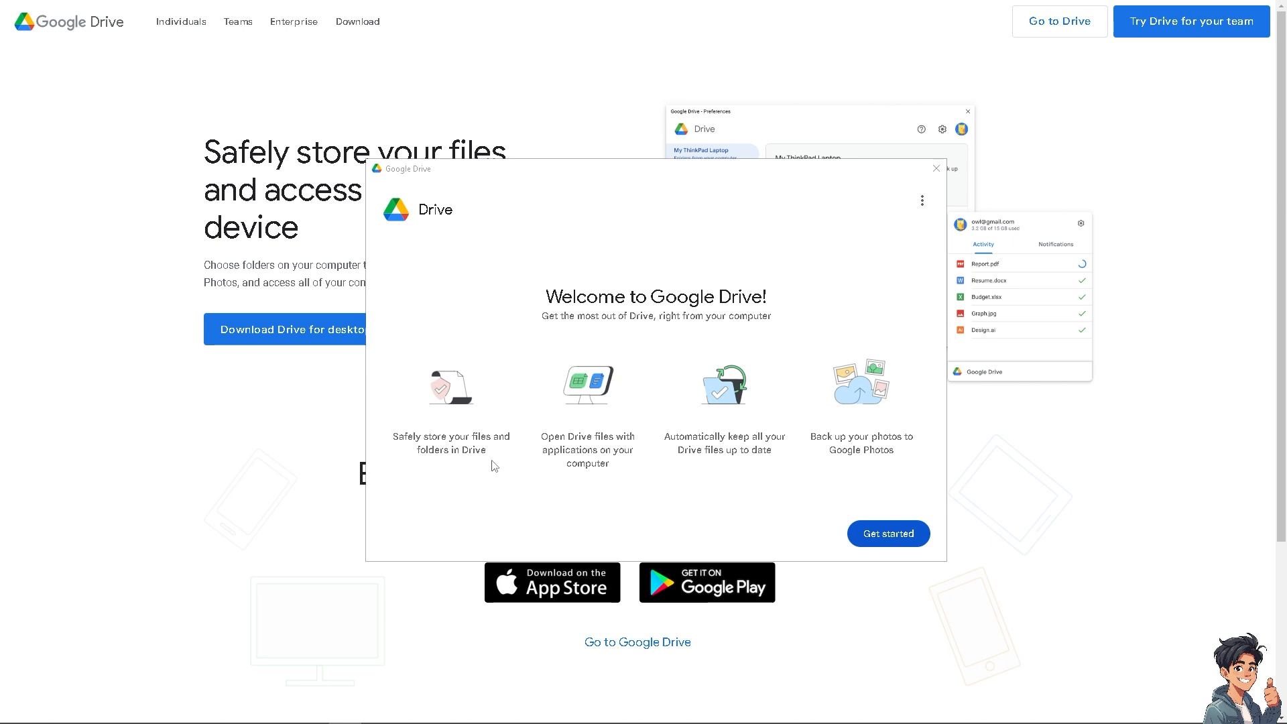
pyautogui.moveTo(644, 455)
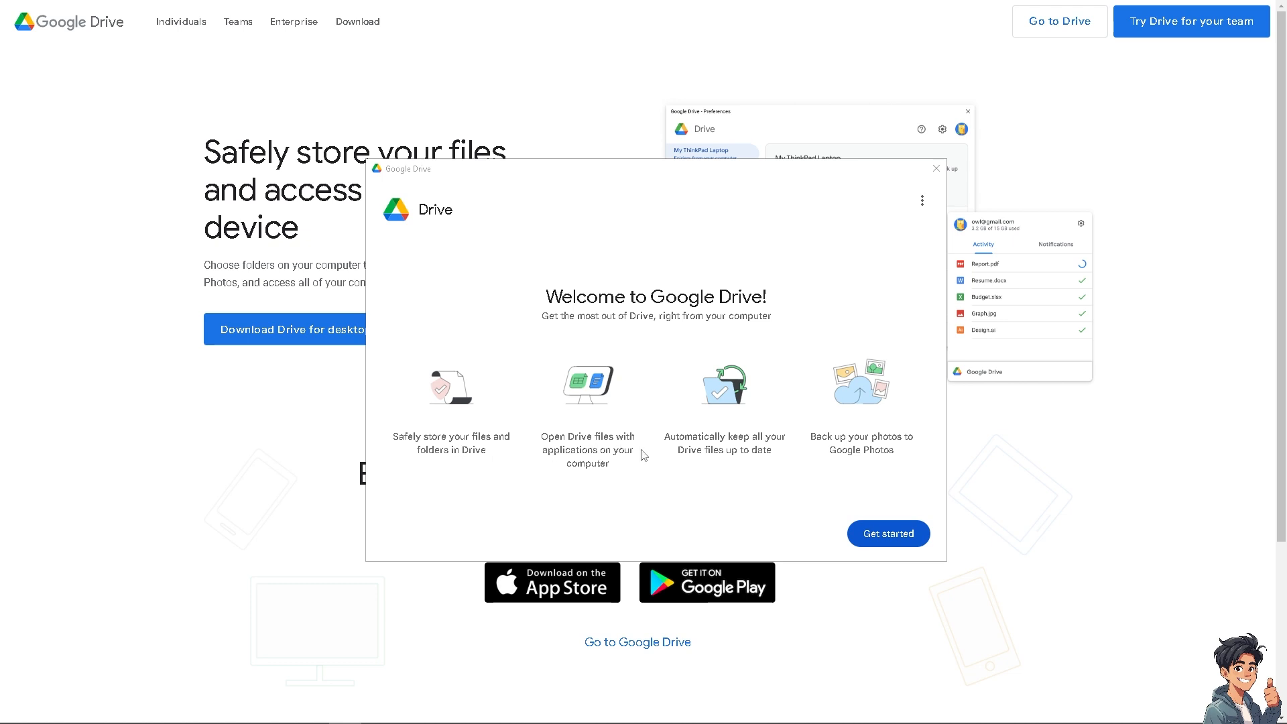
pyautogui.moveTo(715, 438)
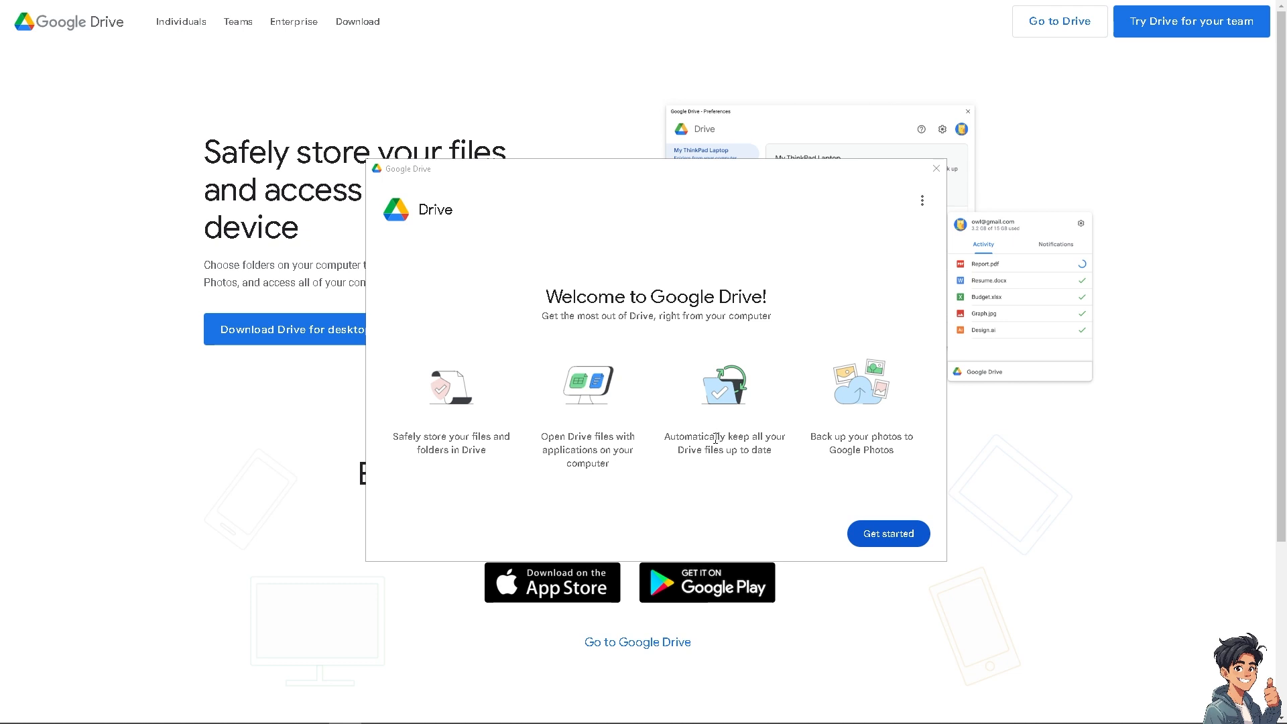
pyautogui.moveTo(726, 480)
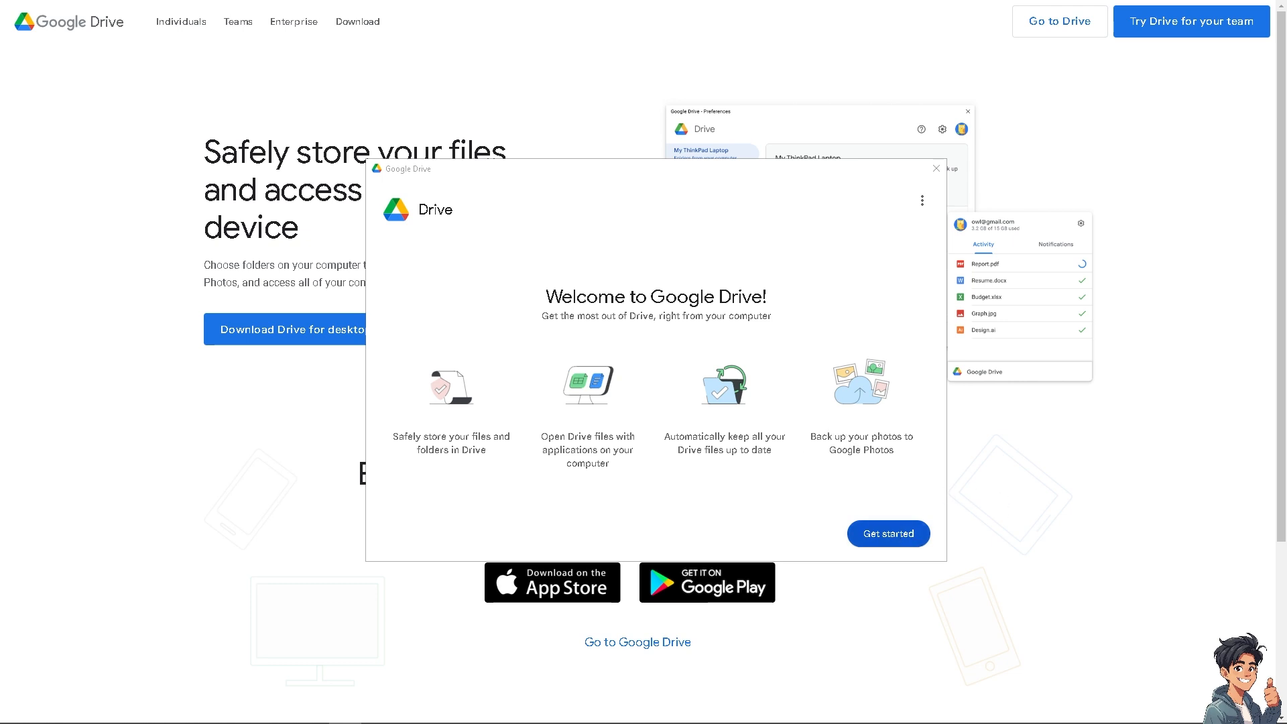
# Choose 'Get started' on the Drive for desktop welcome window
pyautogui.click(888, 533)
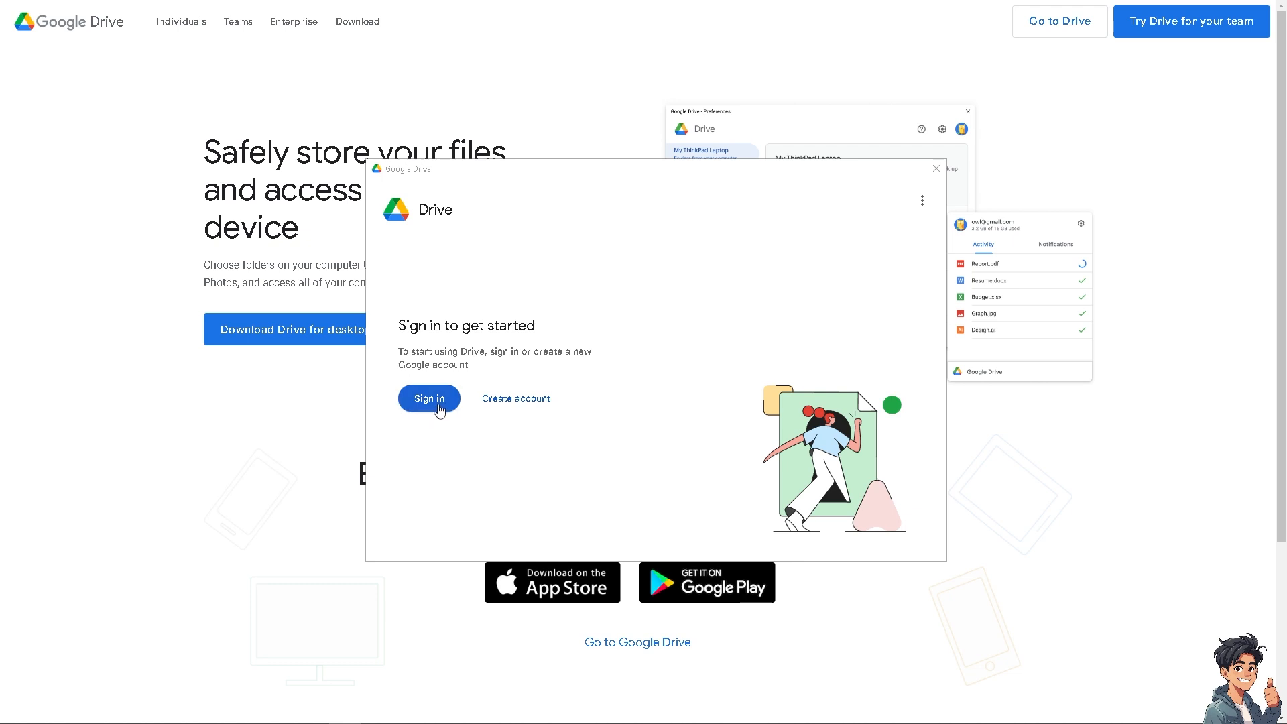
pyautogui.moveTo(516, 398)
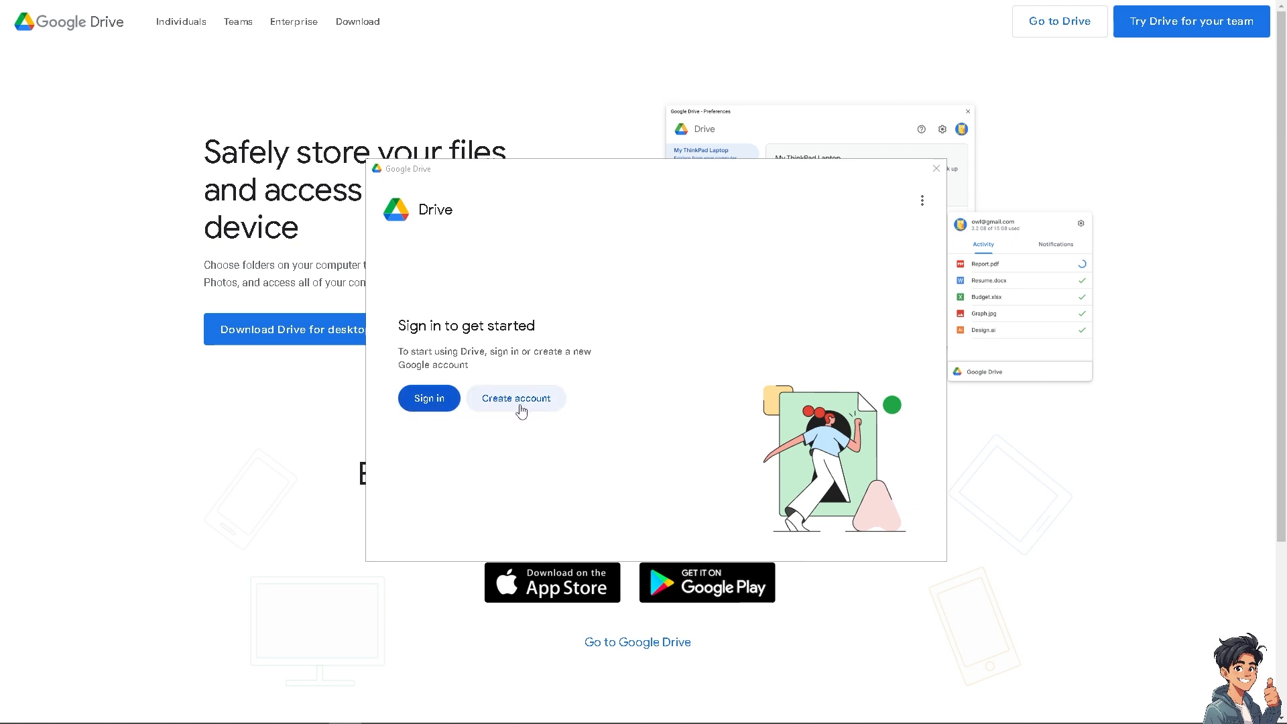
# Choose 'Create account' and dismiss the missing app association error
pyautogui.click(515, 398)
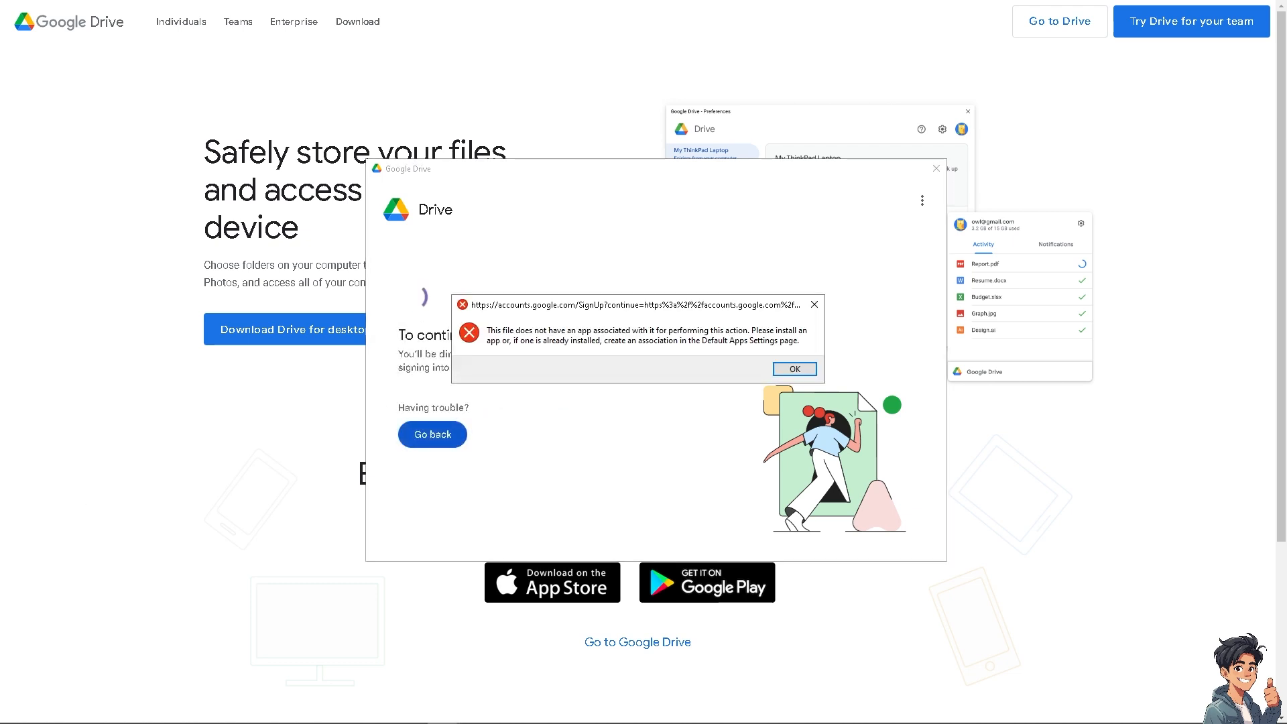
pyautogui.click(793, 369)
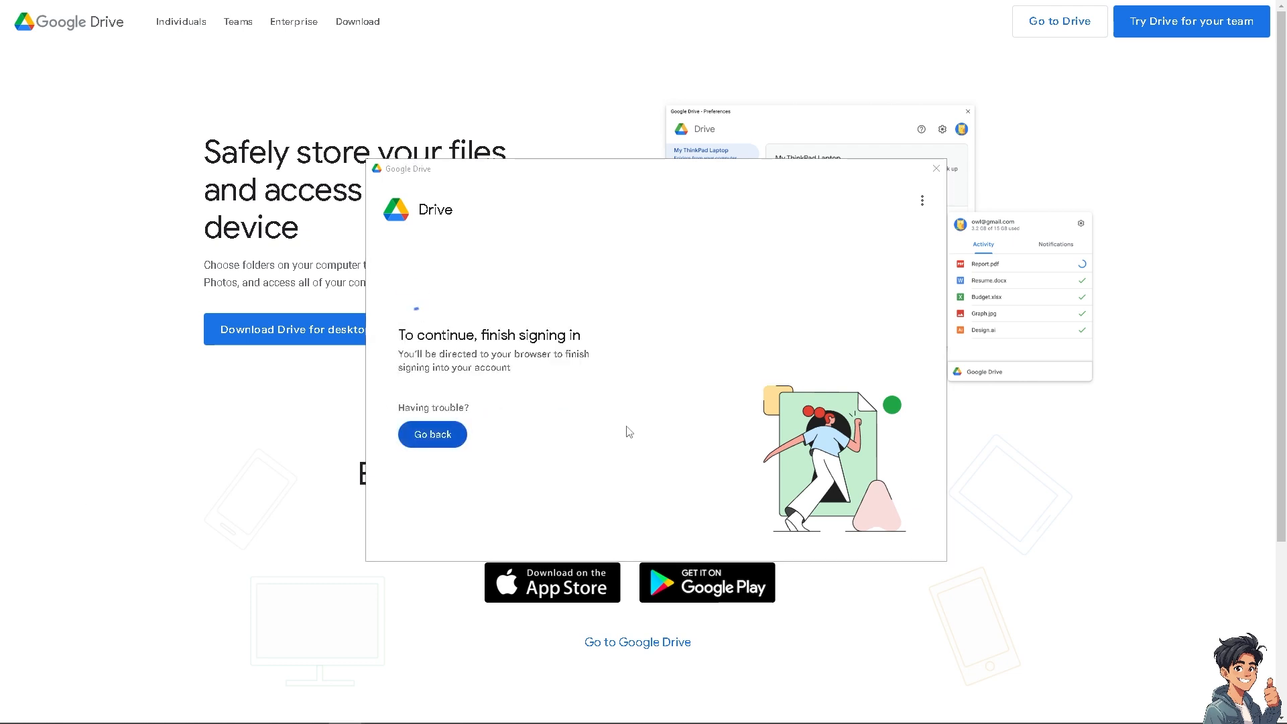